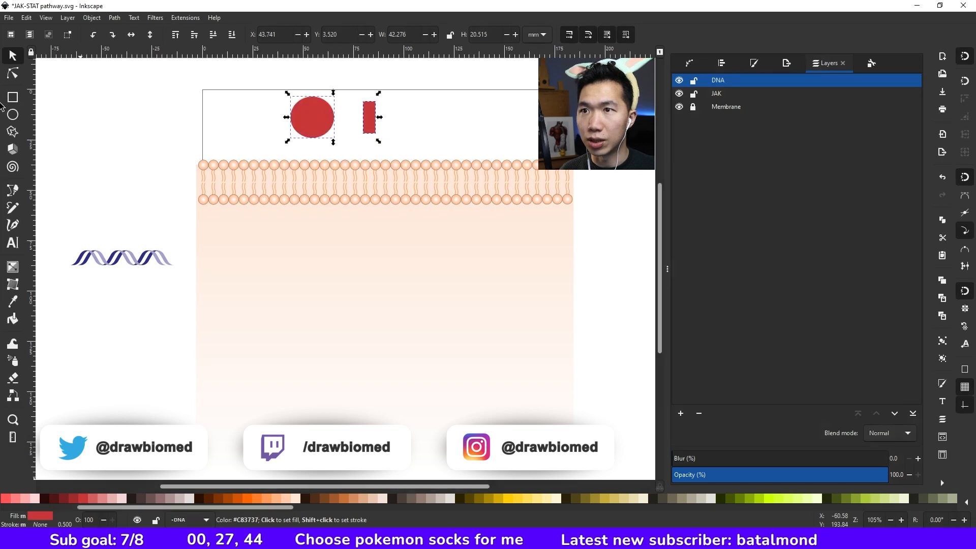
Move the small red bar into position against the red circle to start the receptor shape.
click(384, 123)
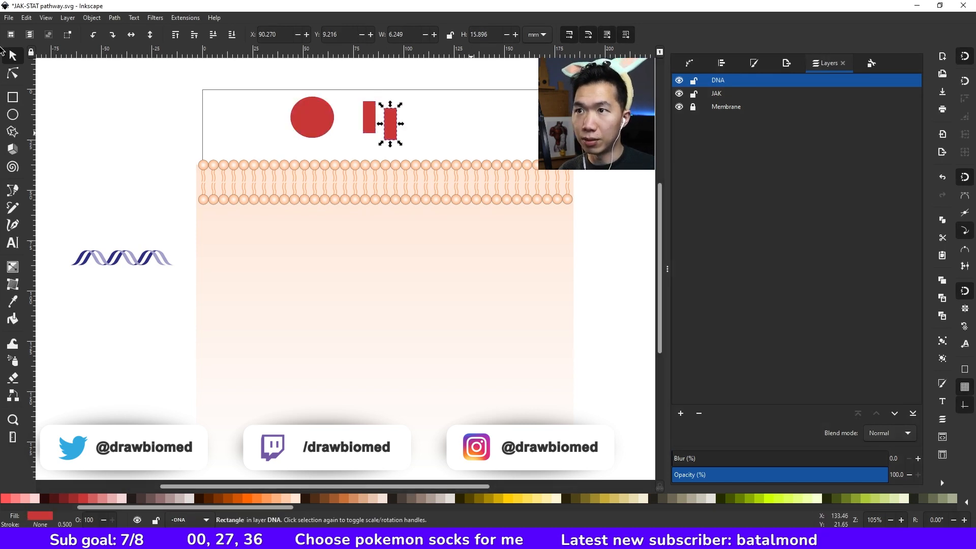
drag(402, 104, 361, 99)
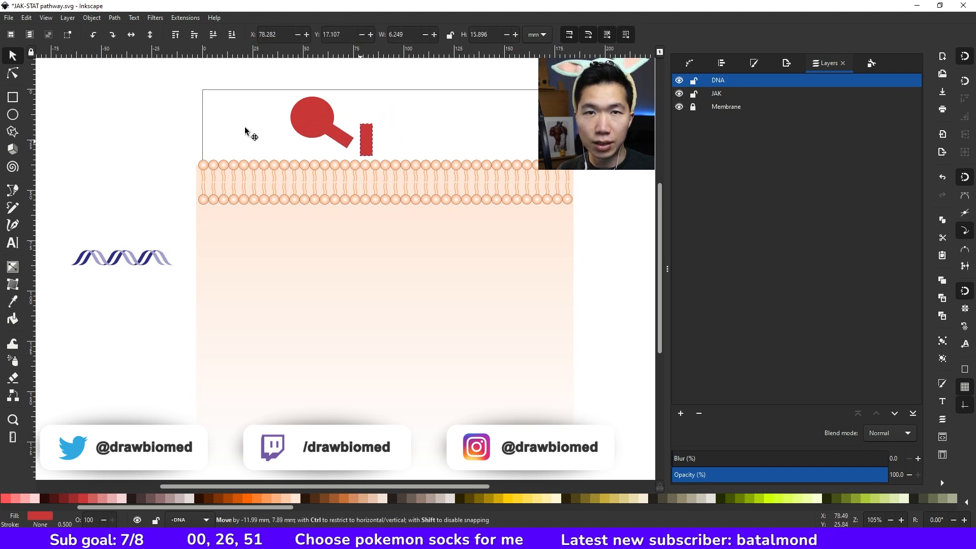
Union the circle and both bars into one red receptor path via the Path menu.
click(114, 17)
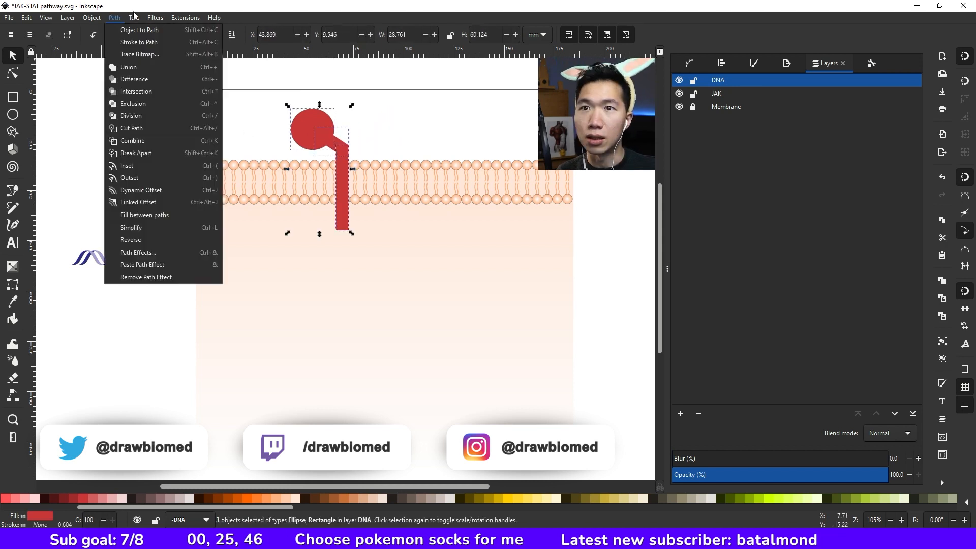
mouse_move(128, 67)
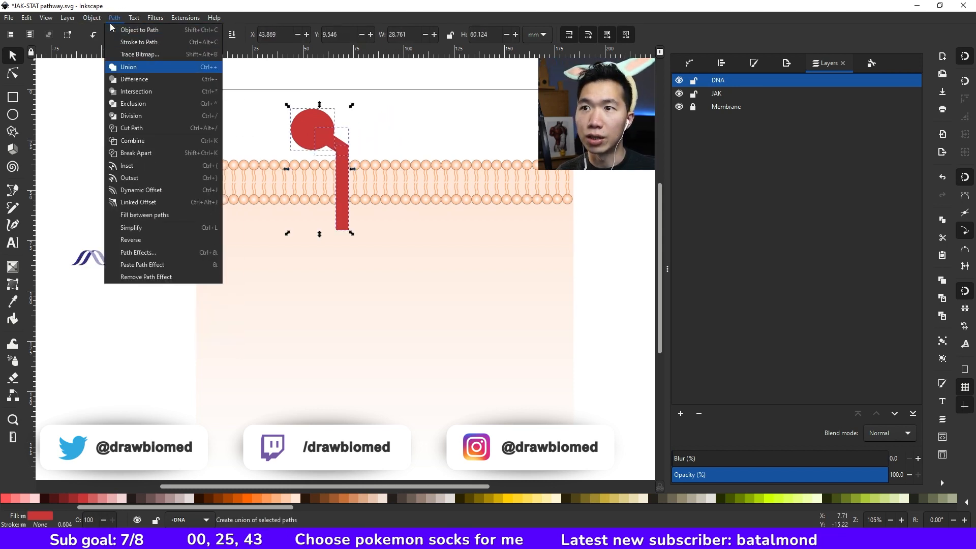
click(128, 67)
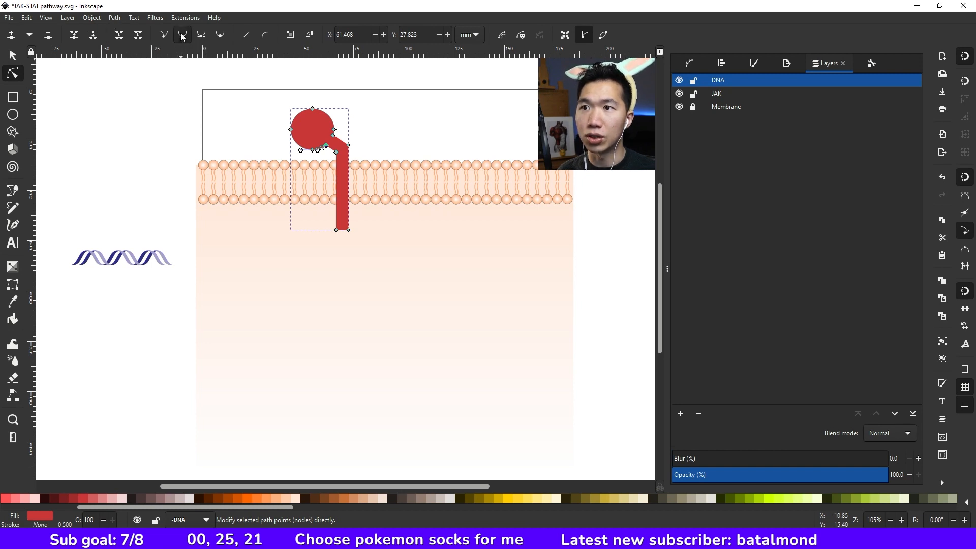
drag(326, 148, 318, 215)
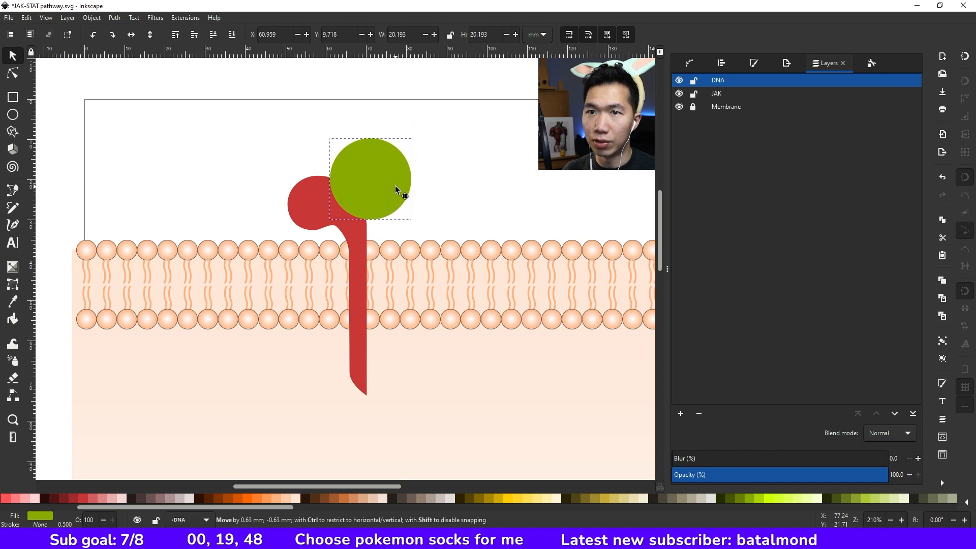
Overlap the green circle on the red head and subtract it, leaving a curved notch.
click(369, 180)
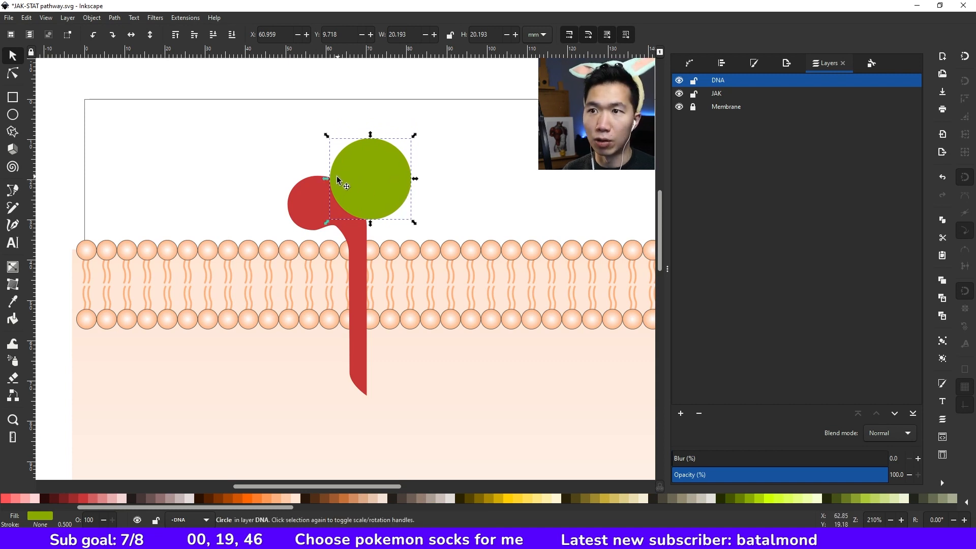
drag(367, 181, 383, 184)
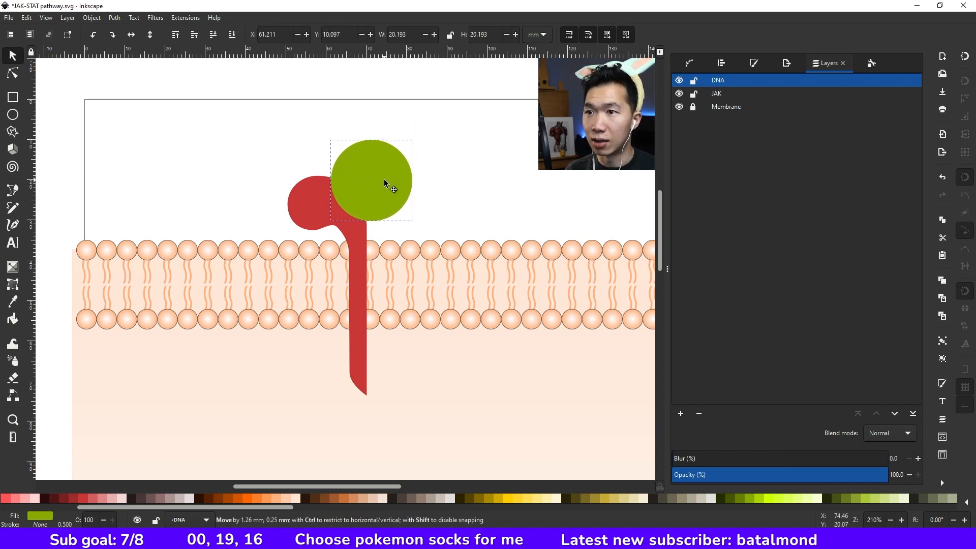
click(370, 181)
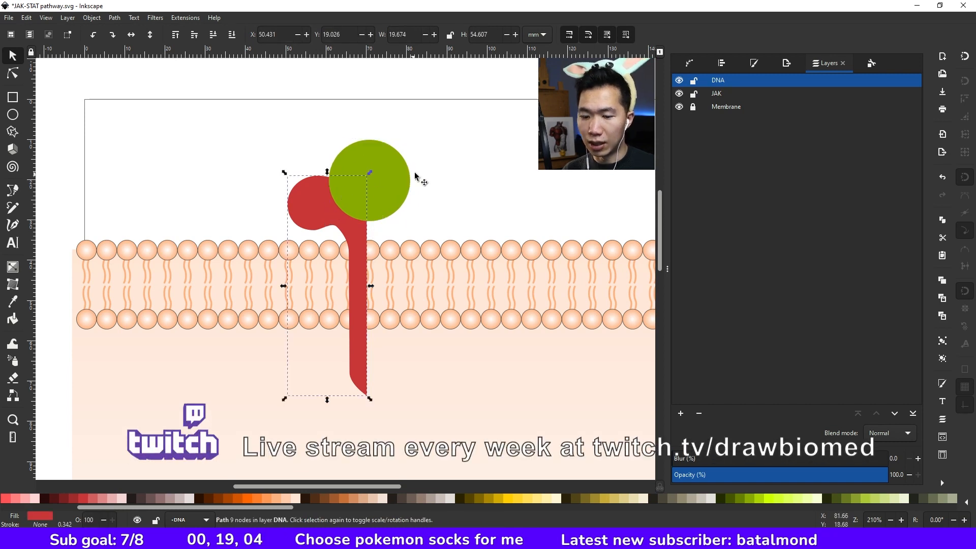
click(368, 181)
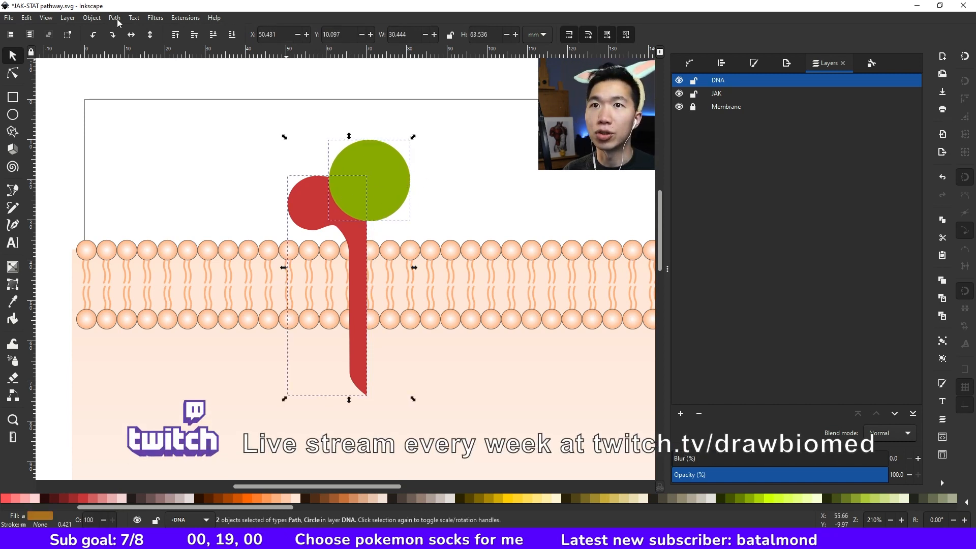
key(Delete)
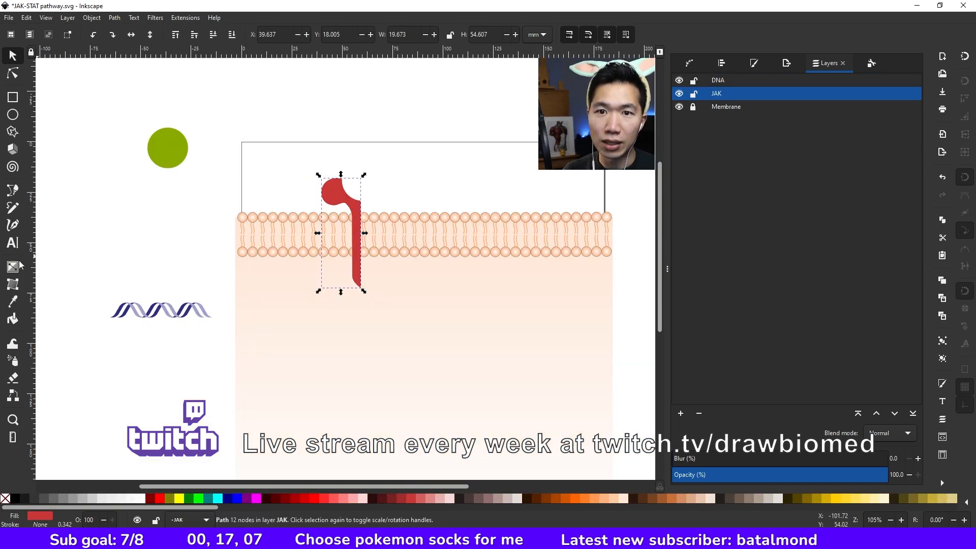
mouse_move(12, 267)
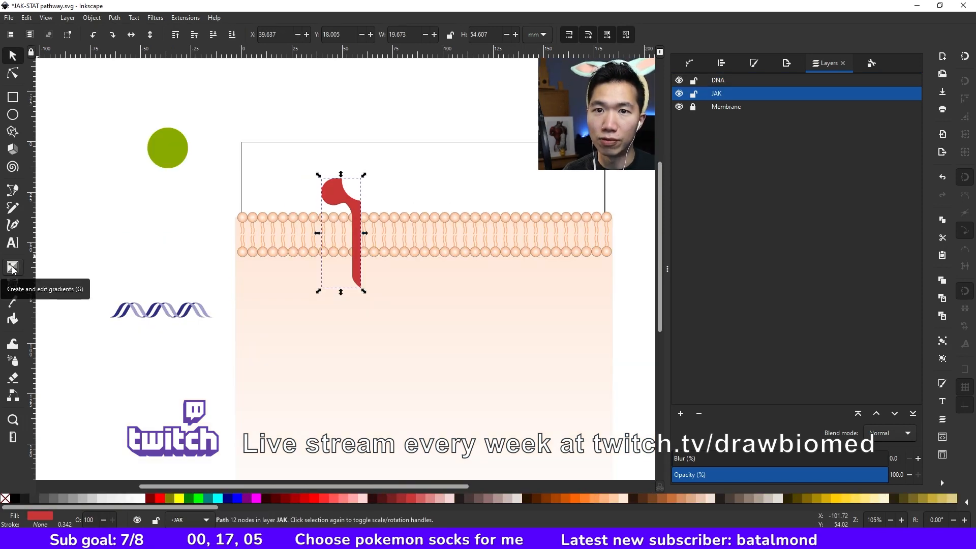
Apply a teal radial gradient to the receptor path and widen its spread along the stalk.
click(12, 268)
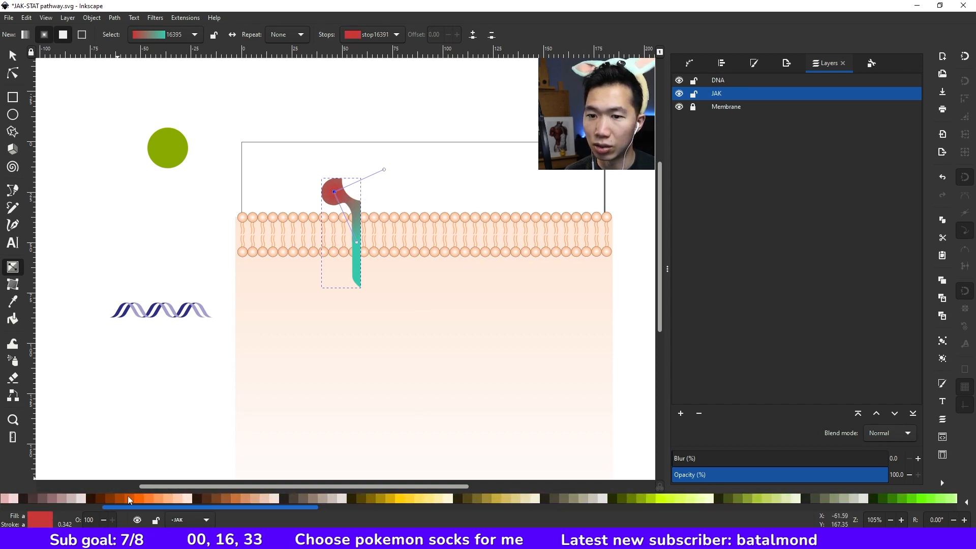
click(143, 498)
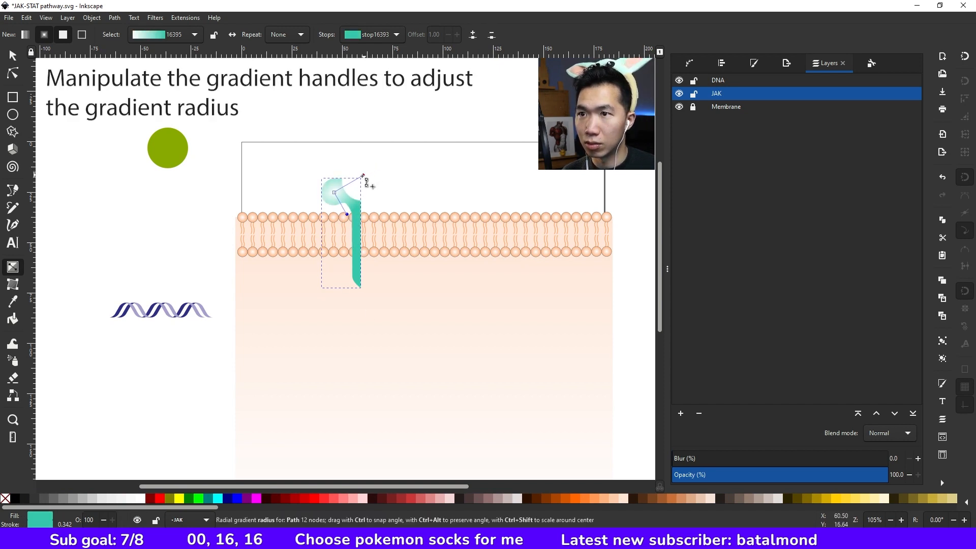
click(12, 55)
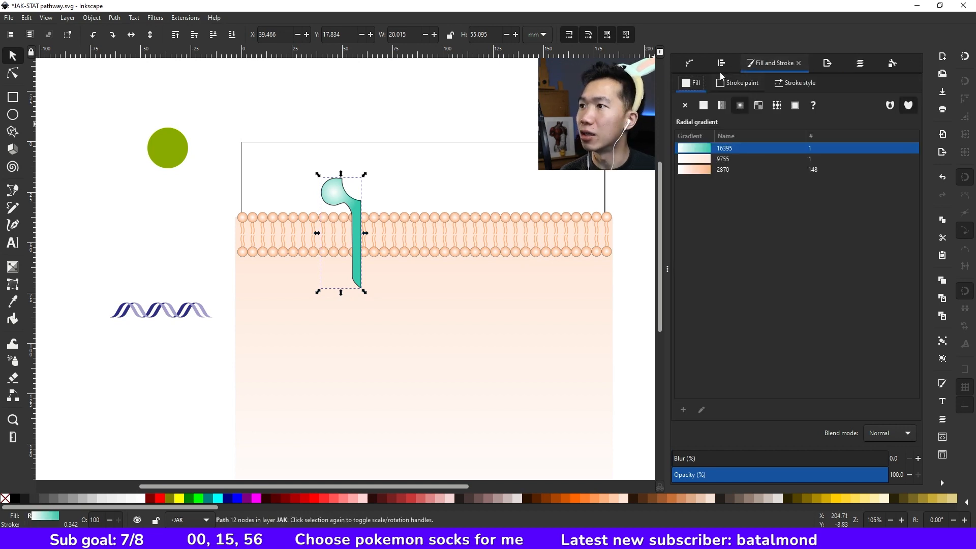
Duplicate the teal half and flip it horizontally to form the symmetric Y-shaped receptor.
click(799, 82)
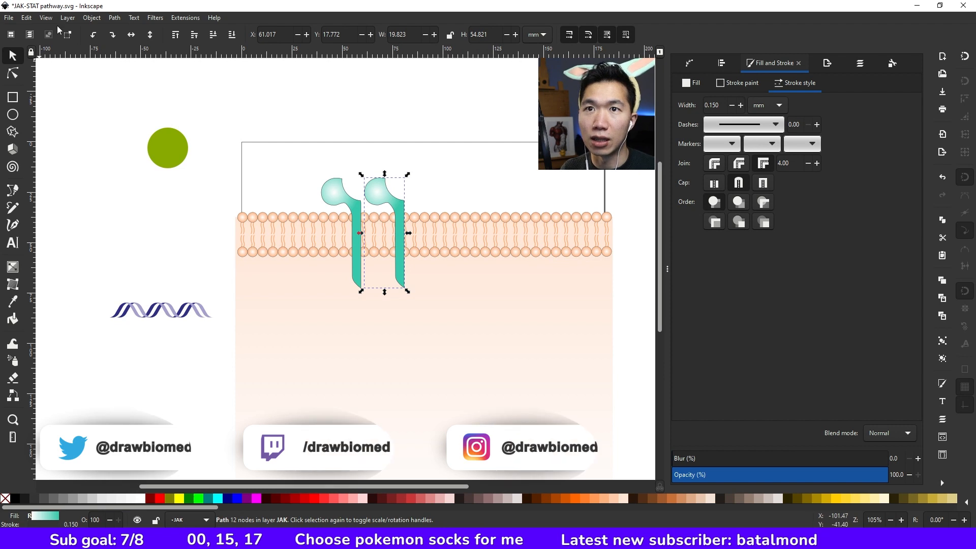
click(91, 18)
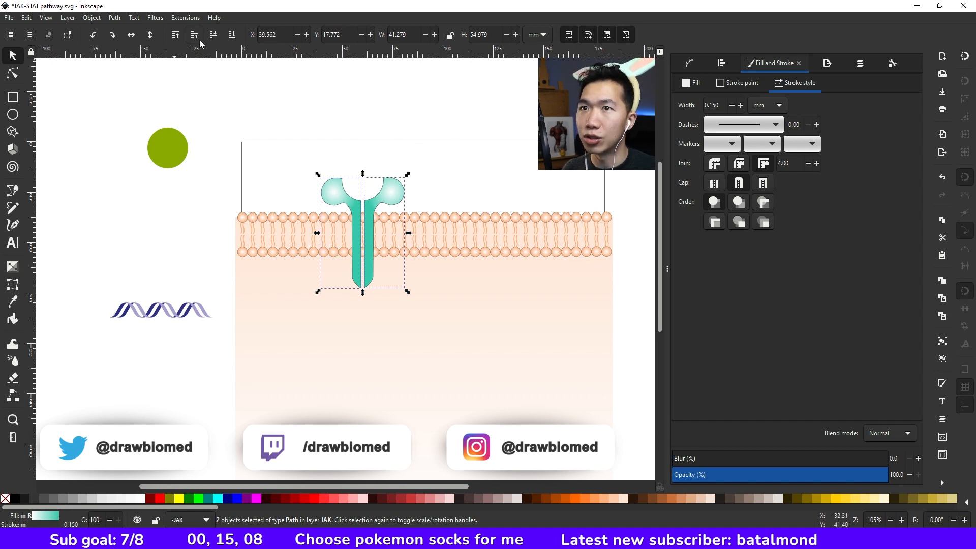
Give the right-hand receptor half its own blue radial gradient fill.
click(647, 498)
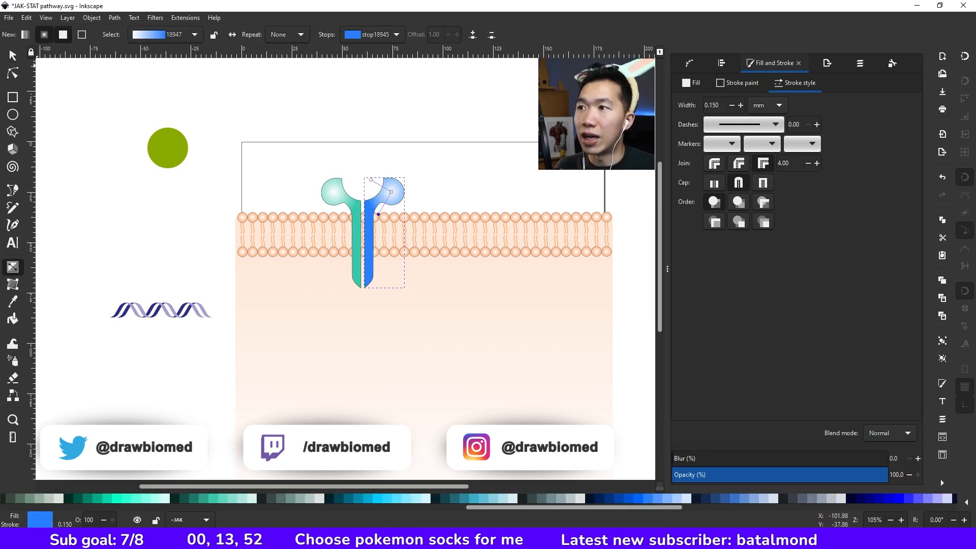
click(376, 214)
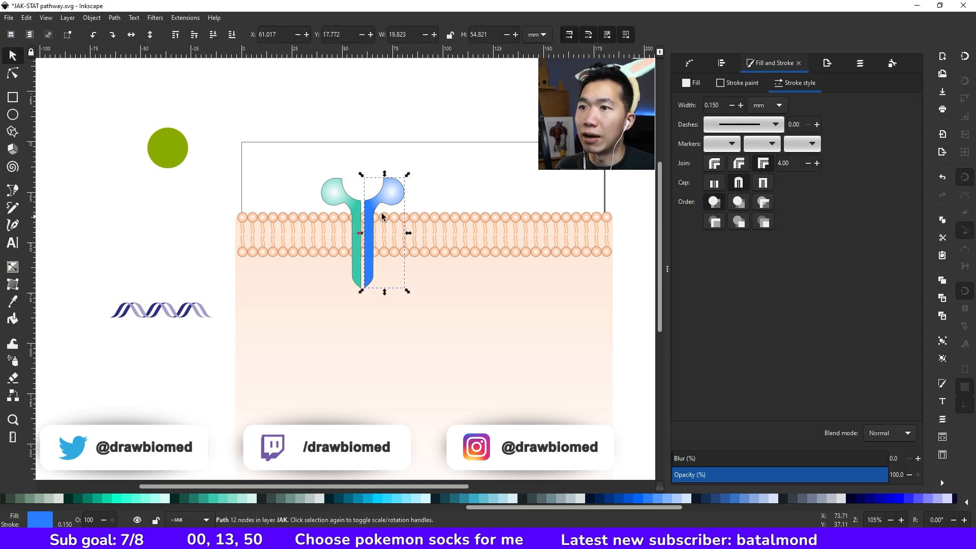
click(410, 366)
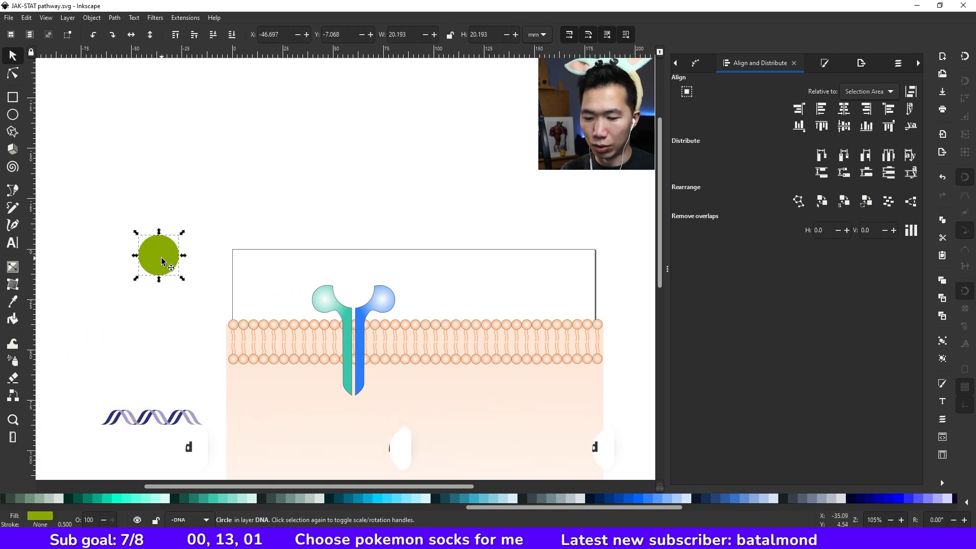
Place the yellow cytokine circle between the heads and draw a small yellow ellipse by the stalk.
drag(159, 255, 352, 283)
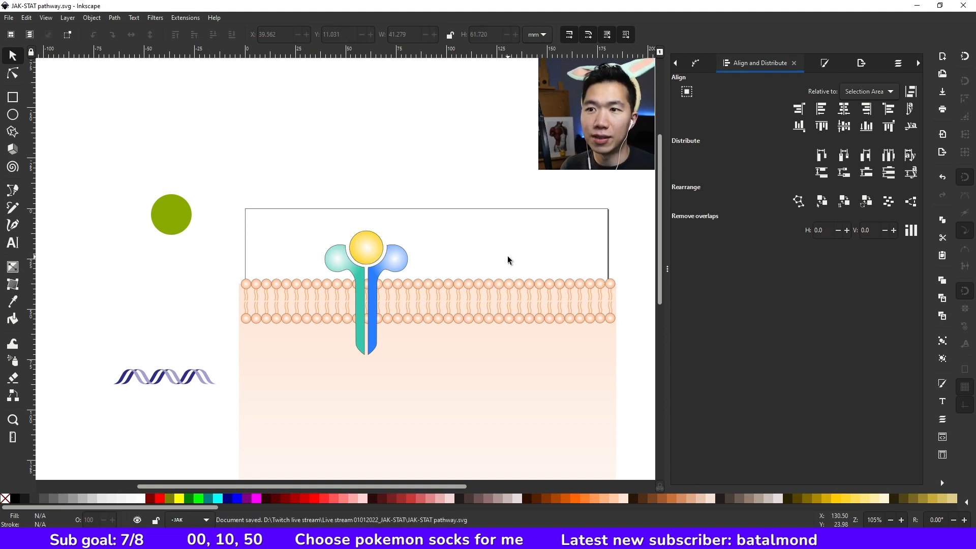
drag(382, 298, 407, 315)
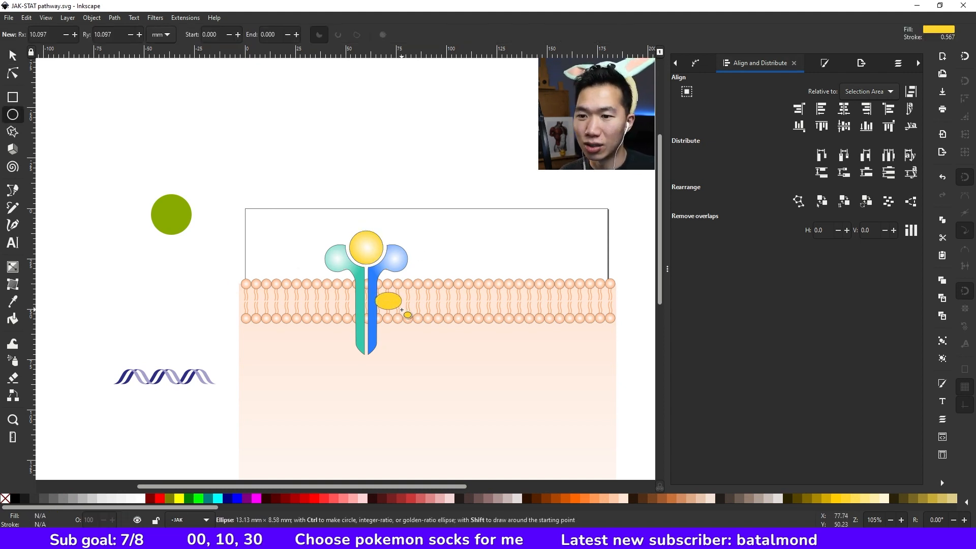